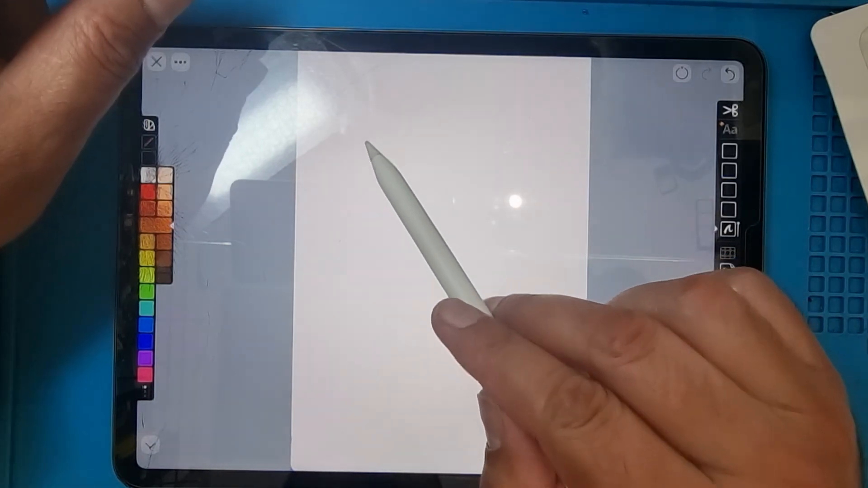
Draw an orange zigzag with two strokes, rightward then down, near the top of the page.
left_click_drag(377, 136, 421, 125)
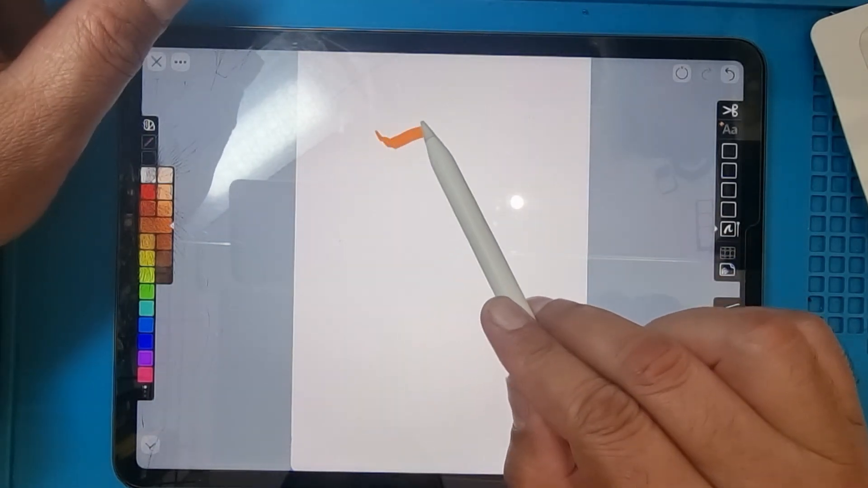
left_click_drag(421, 133, 437, 233)
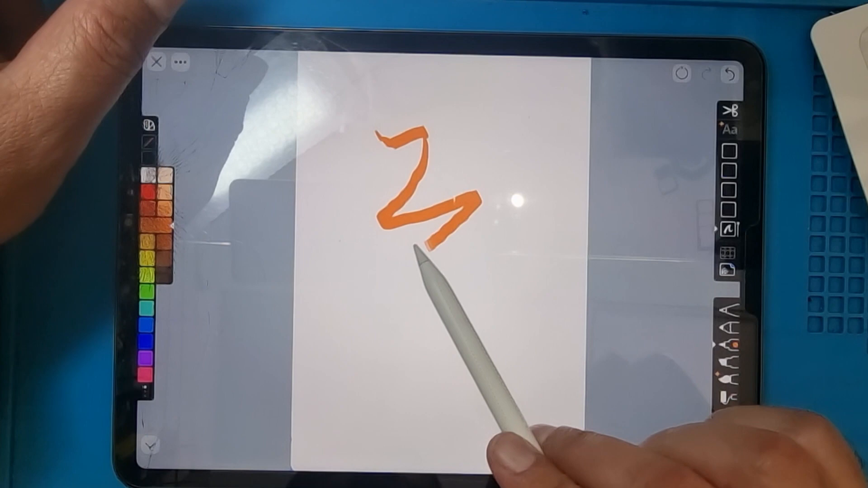